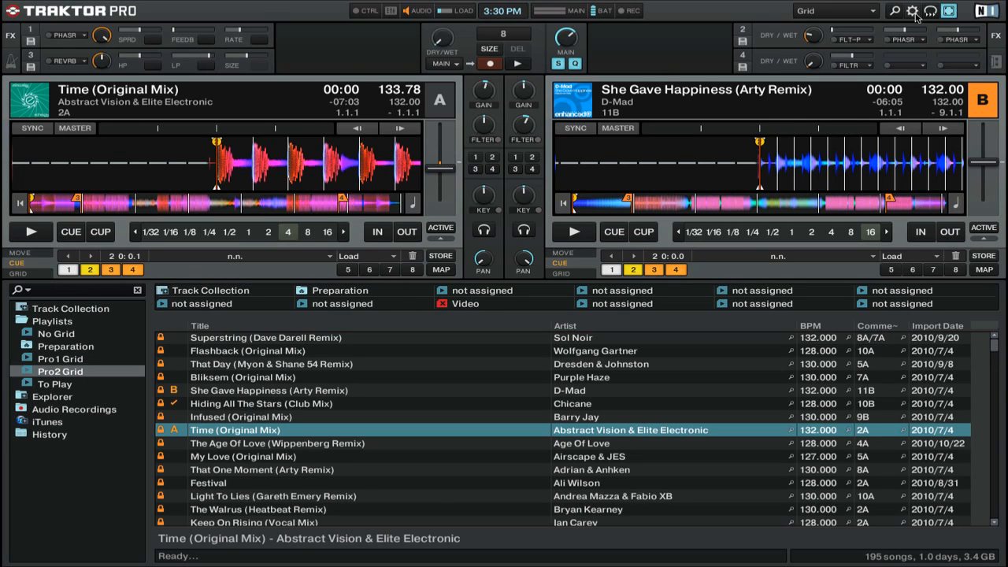
- Confirm 'Duplicate deck when loading same track' is enabled in the Loading preferences and close them
click(914, 10)
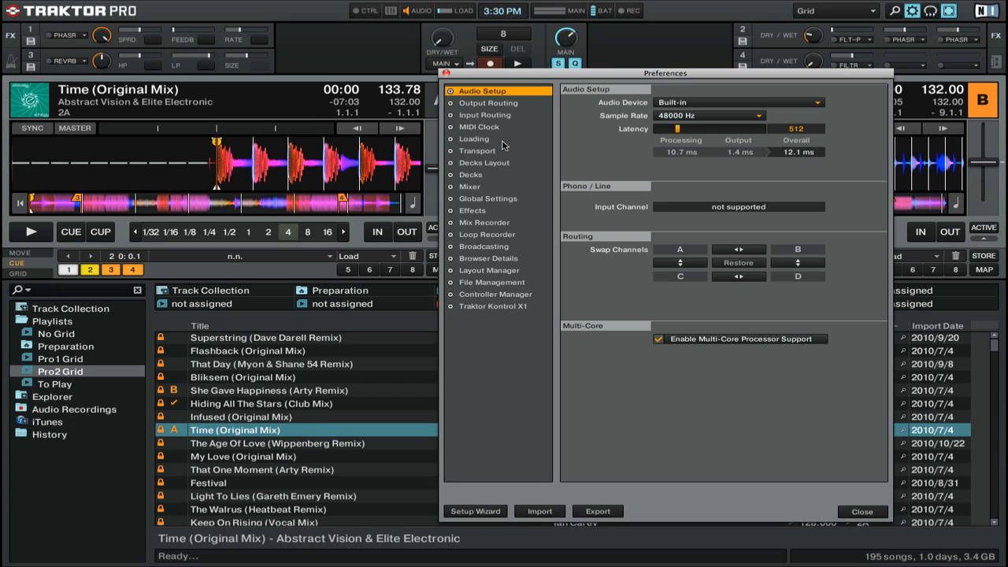
click(473, 139)
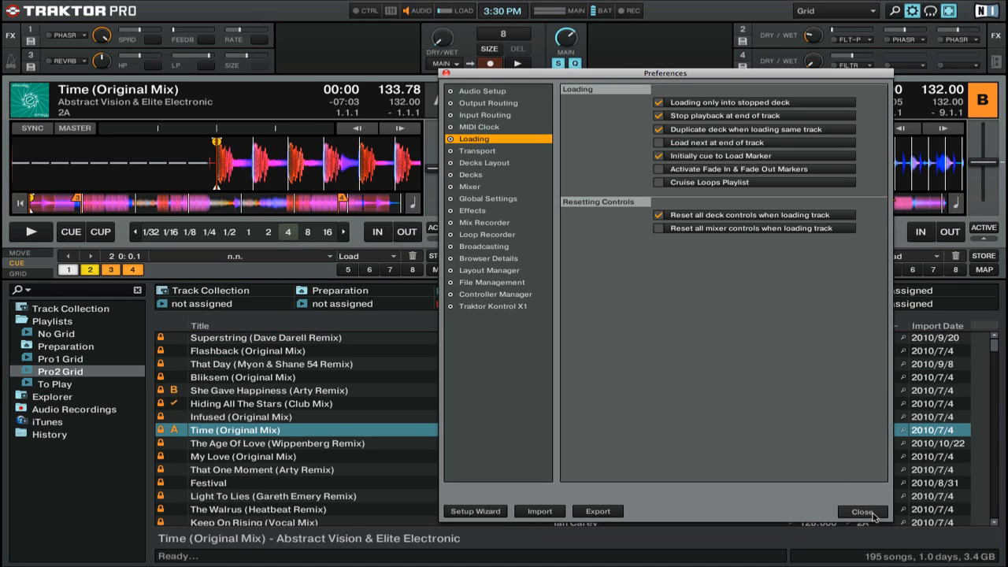
click(862, 510)
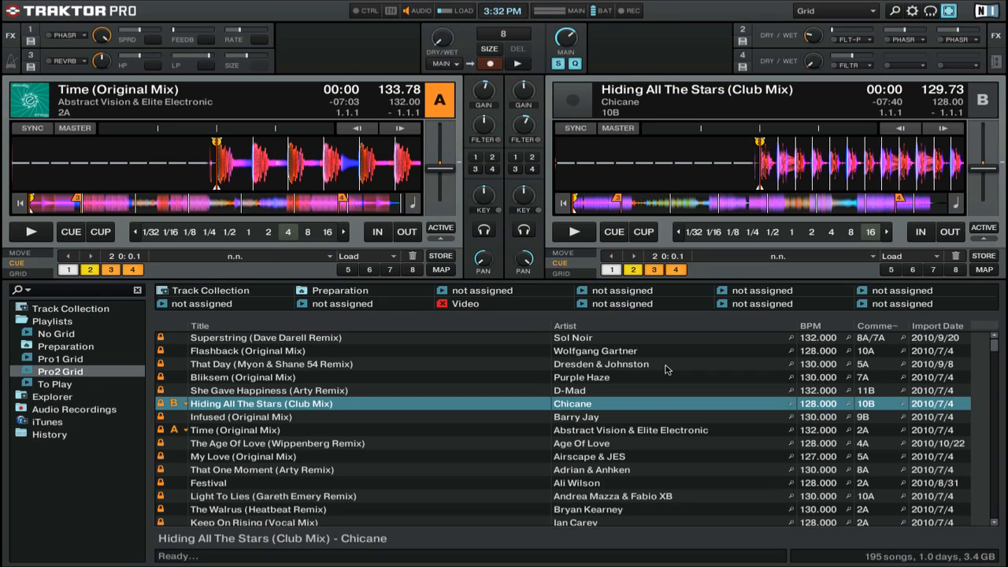
mouse_move(67, 251)
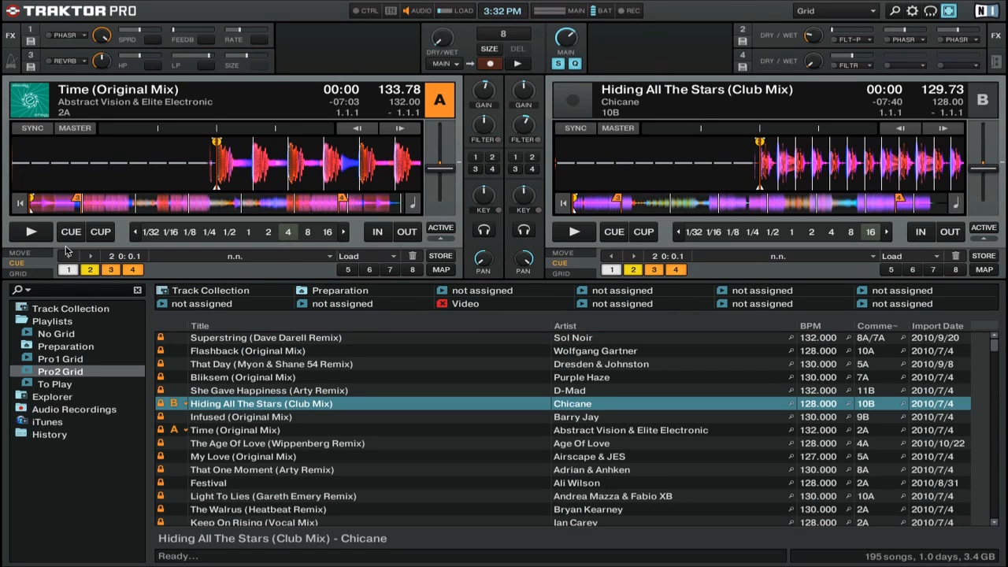
- Start playback of Time (Original Mix) in Deck A
click(31, 231)
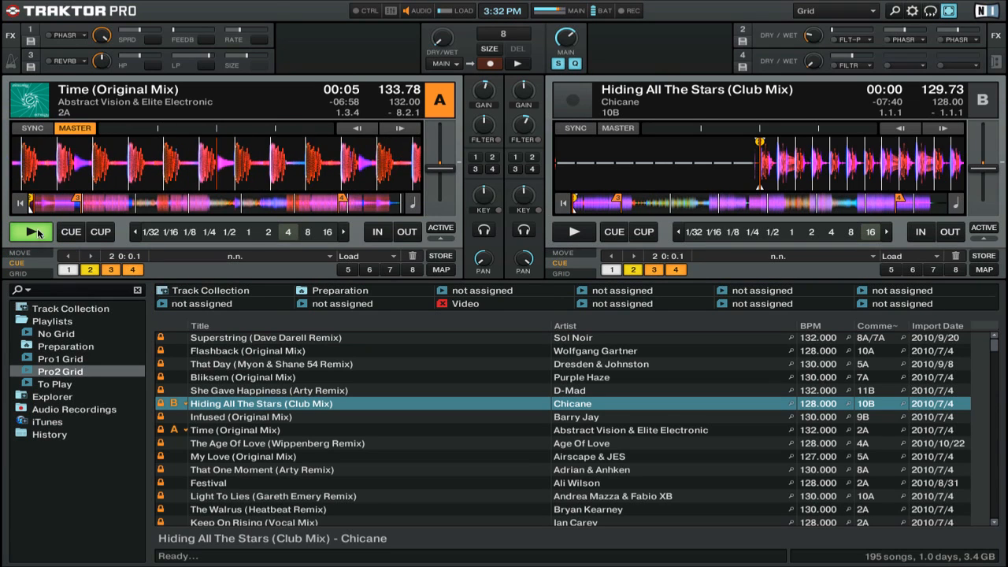
click(30, 232)
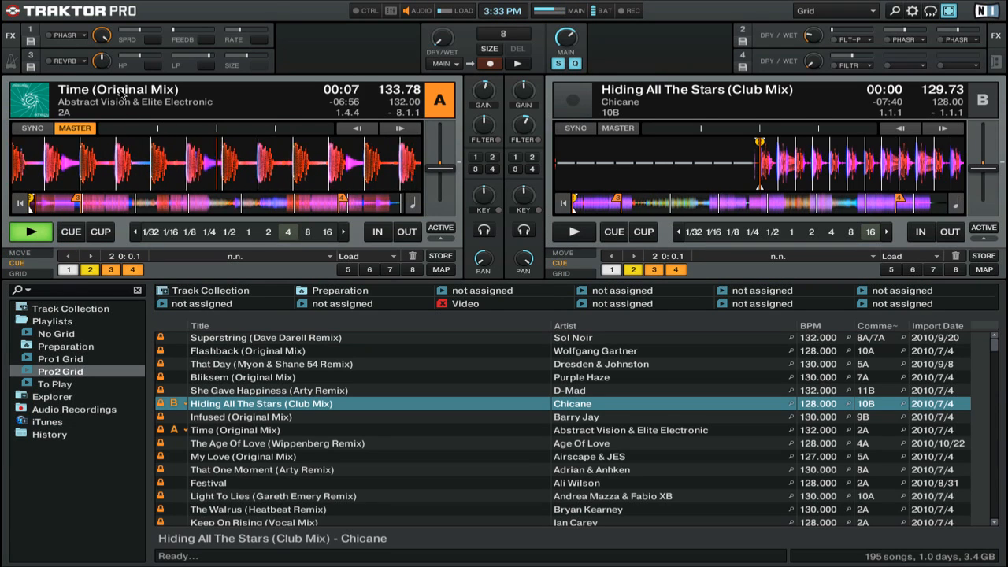